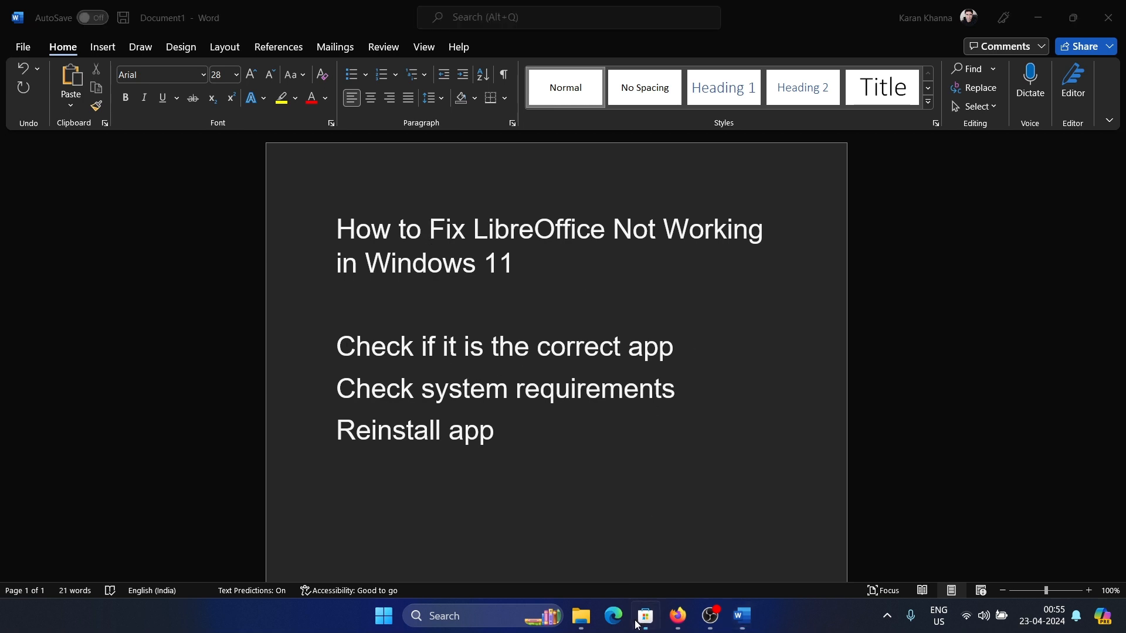
- Search Microsoft Store for 'libreoffice' and open The Document Foundation's LibreOffice listing
{"action": "left_click", "coordinate": [644, 621]}
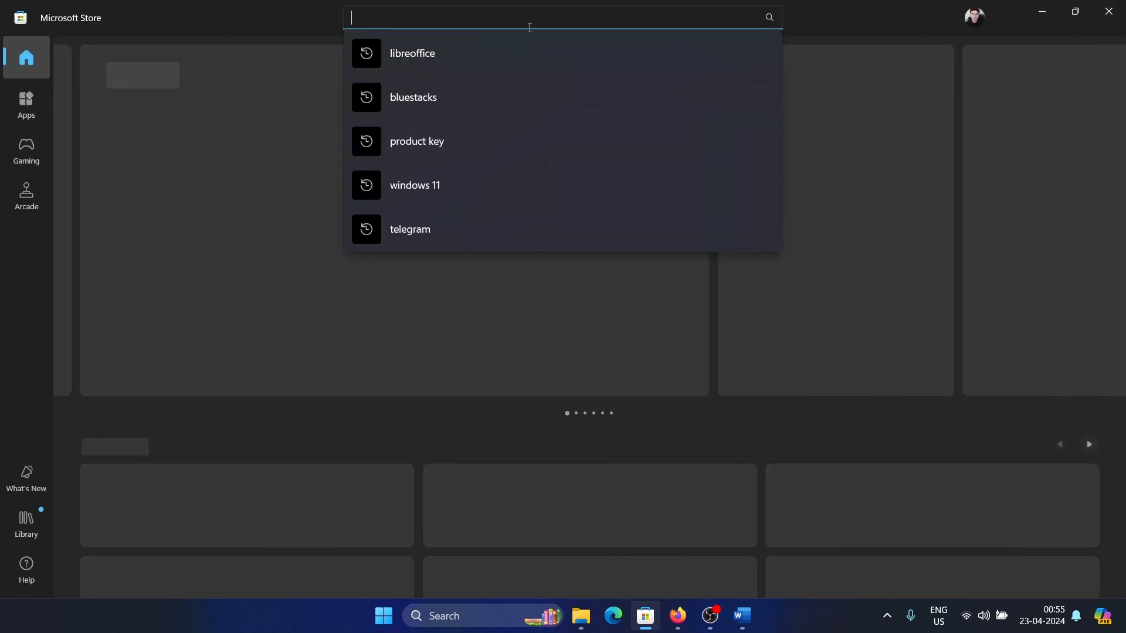
{"action": "left_click", "coordinate": [412, 53]}
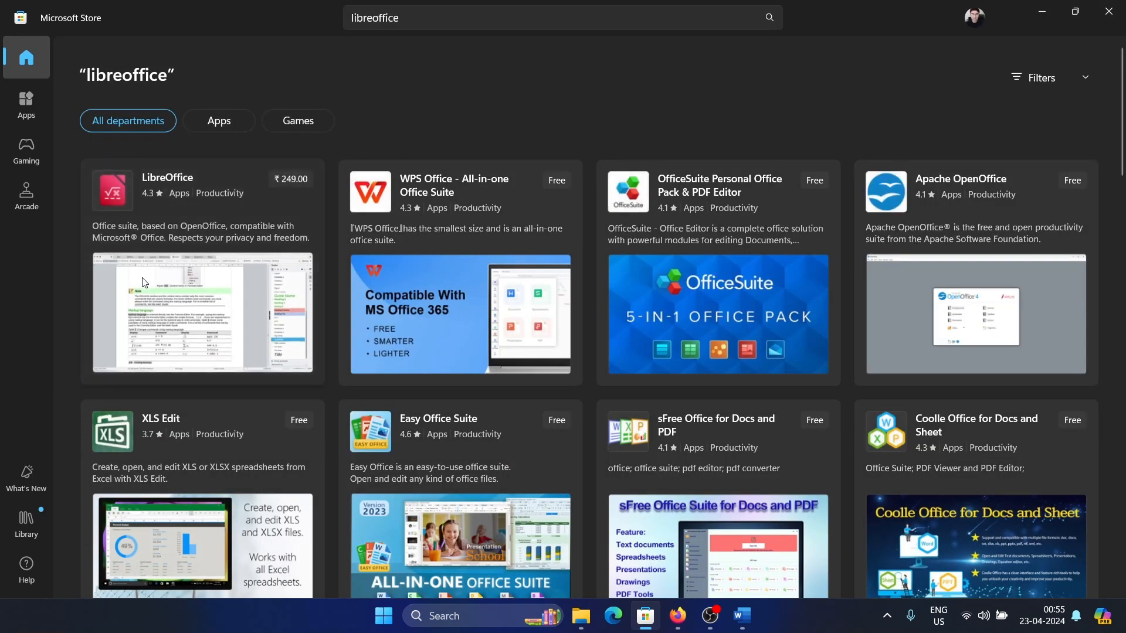
{"action": "mouse_move", "coordinate": [190, 214]}
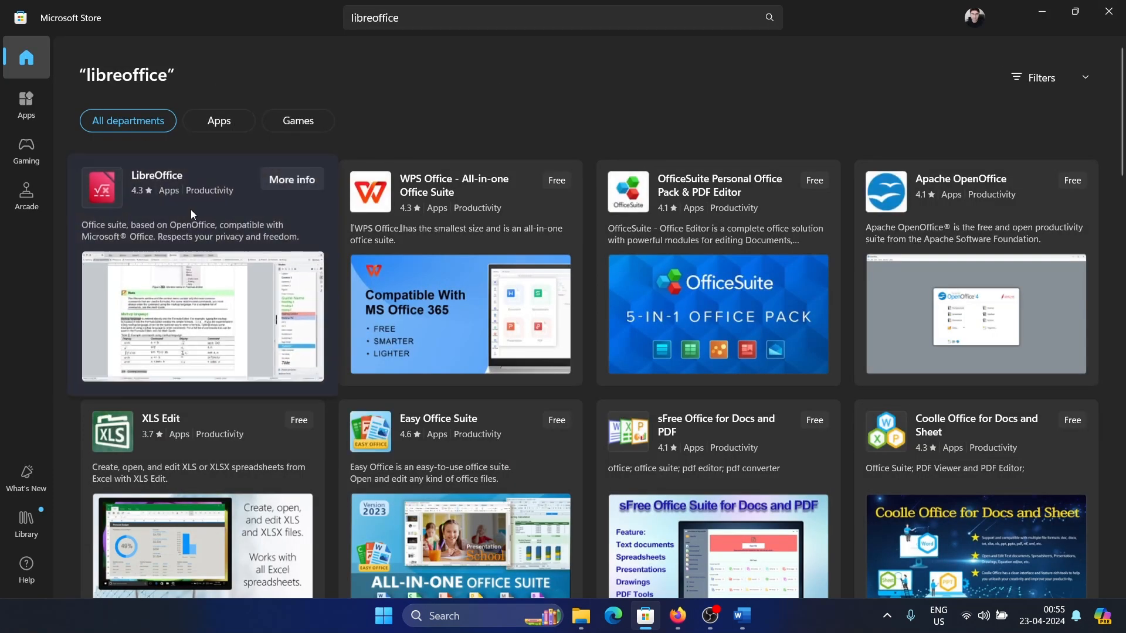
{"action": "left_click", "coordinate": [156, 176]}
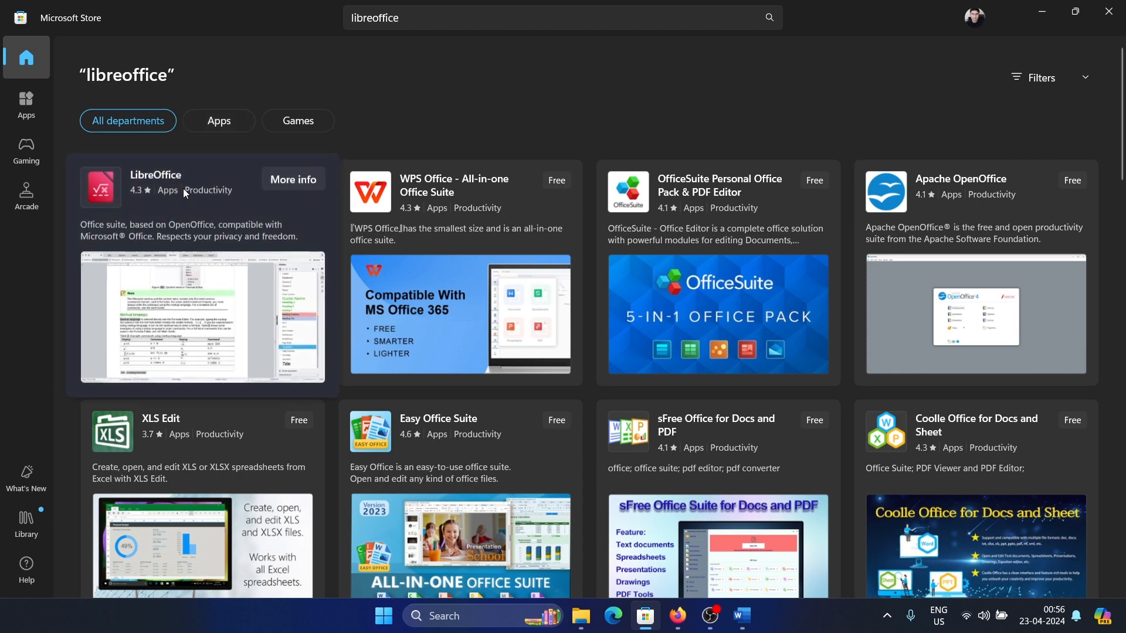
{"action": "left_click", "coordinate": [155, 175]}
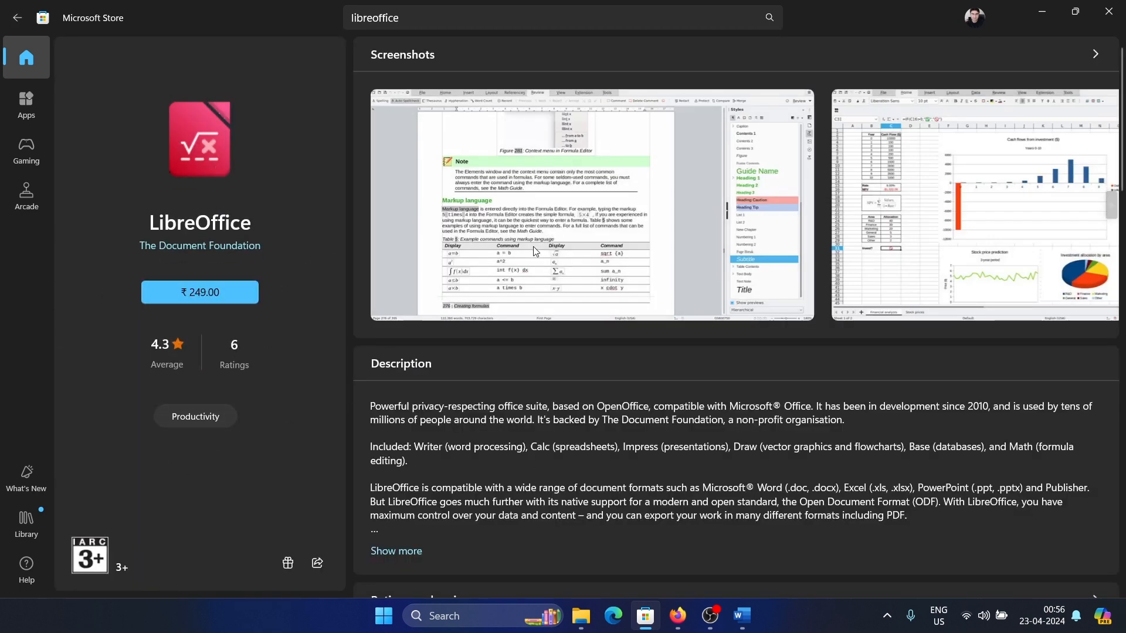
{"action": "left_click", "coordinate": [740, 615]}
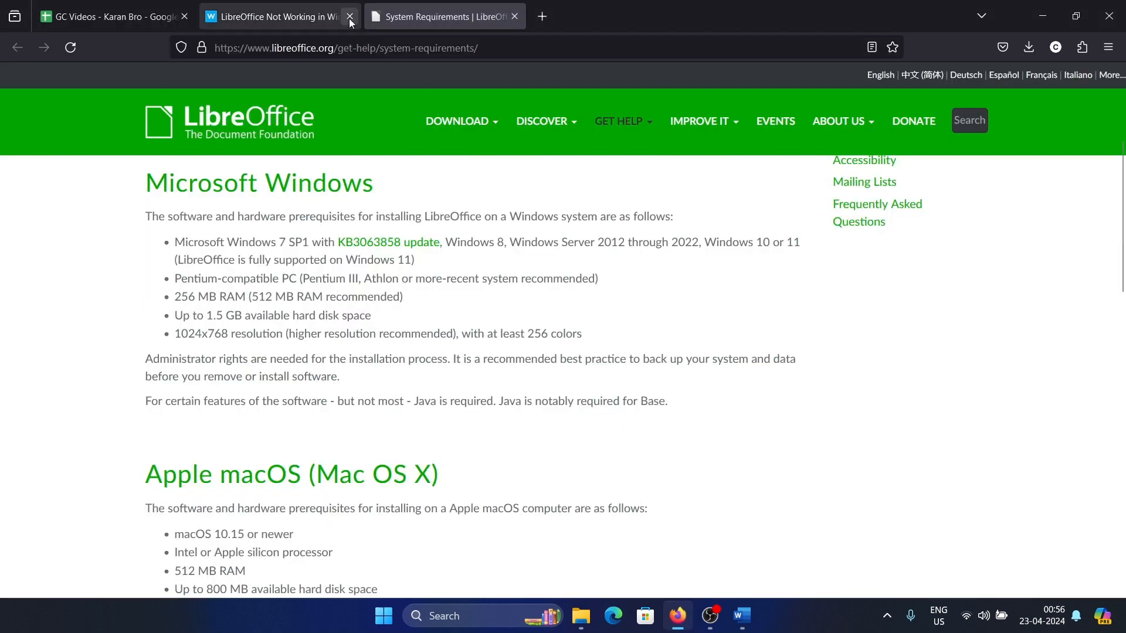
- Scroll LibreOffice's System Requirements tab in Firefox down to the Microsoft Windows section
{"action": "left_click", "coordinate": [345, 48]}
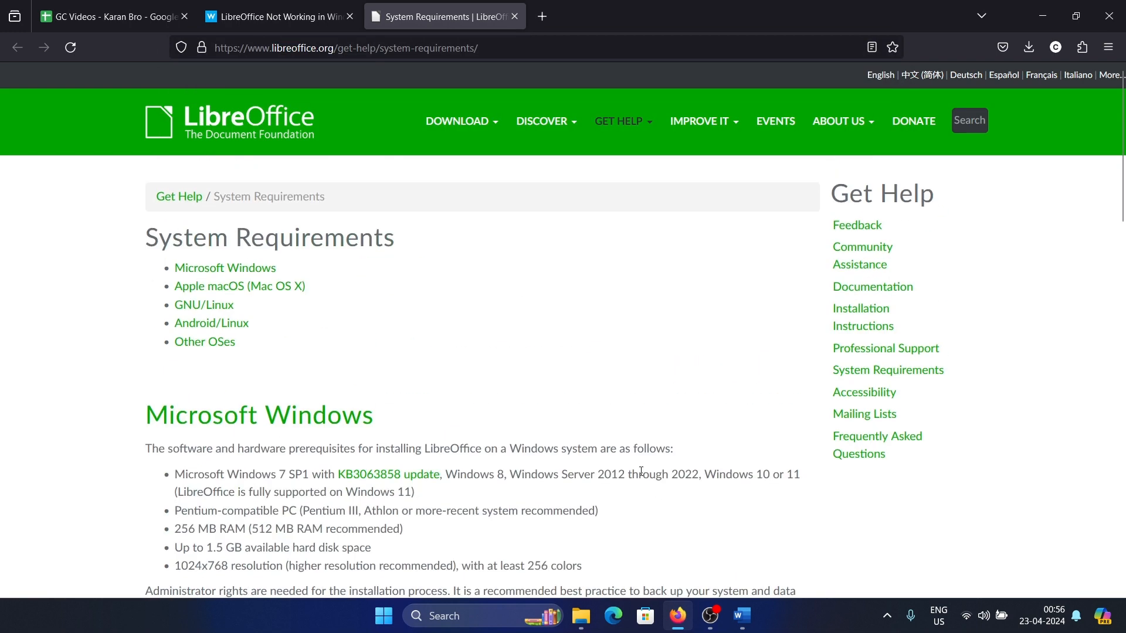
{"action": "mouse_move", "coordinate": [586, 525]}
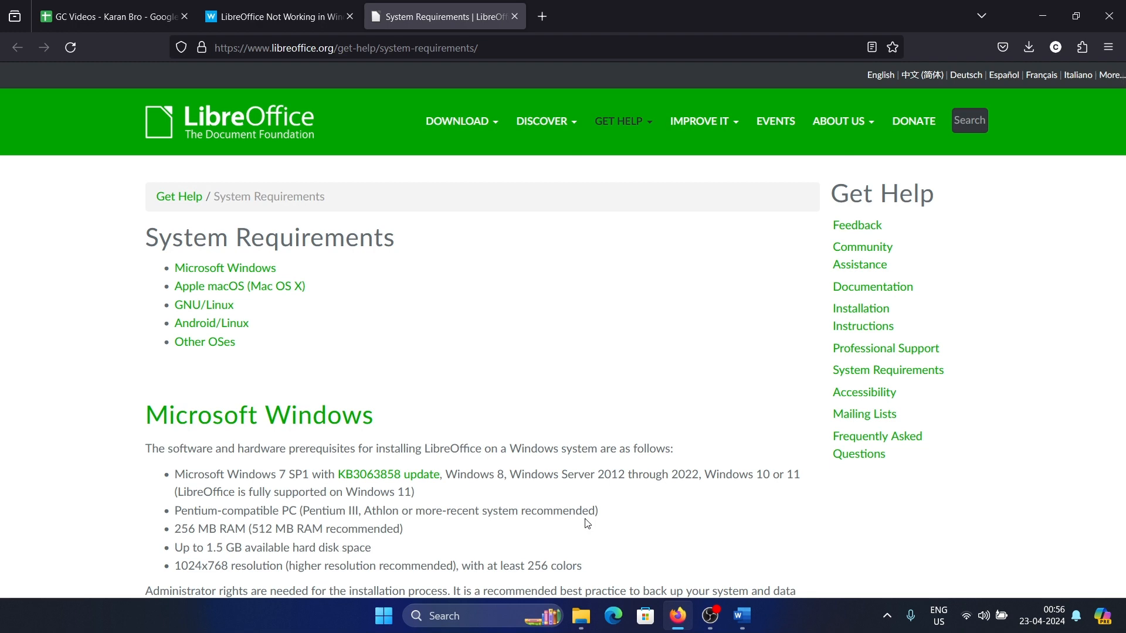
{"action": "scroll", "scroll_direction": "down", "scroll_amount": 3}
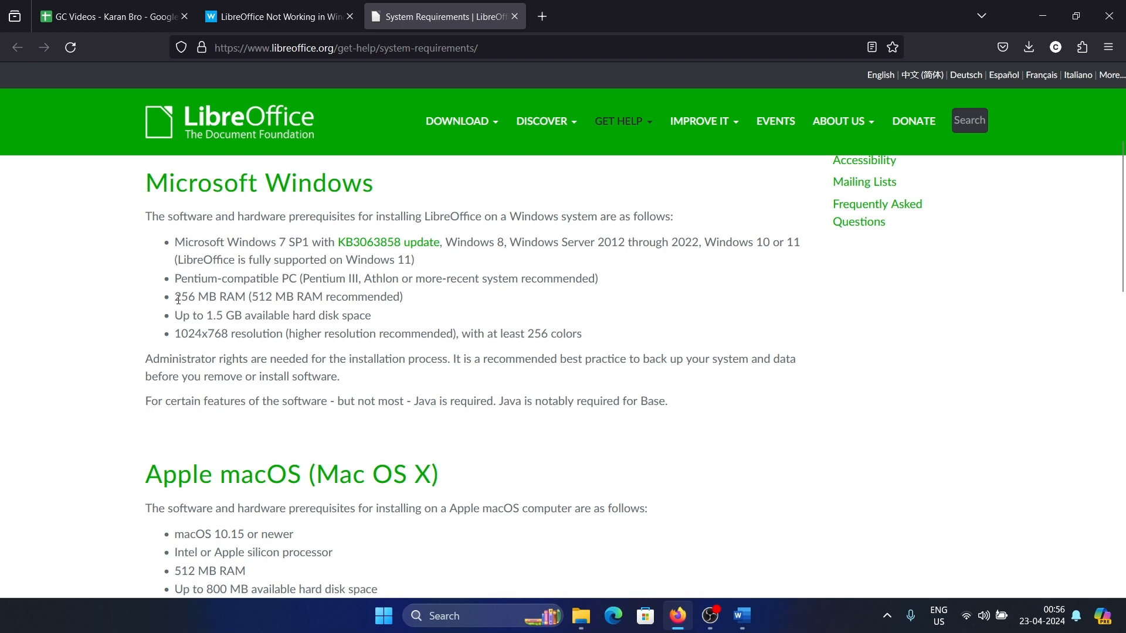
- Highlight the recommended 512 MB RAM in the Windows requirements list
{"action": "double_click", "coordinate": [209, 297]}
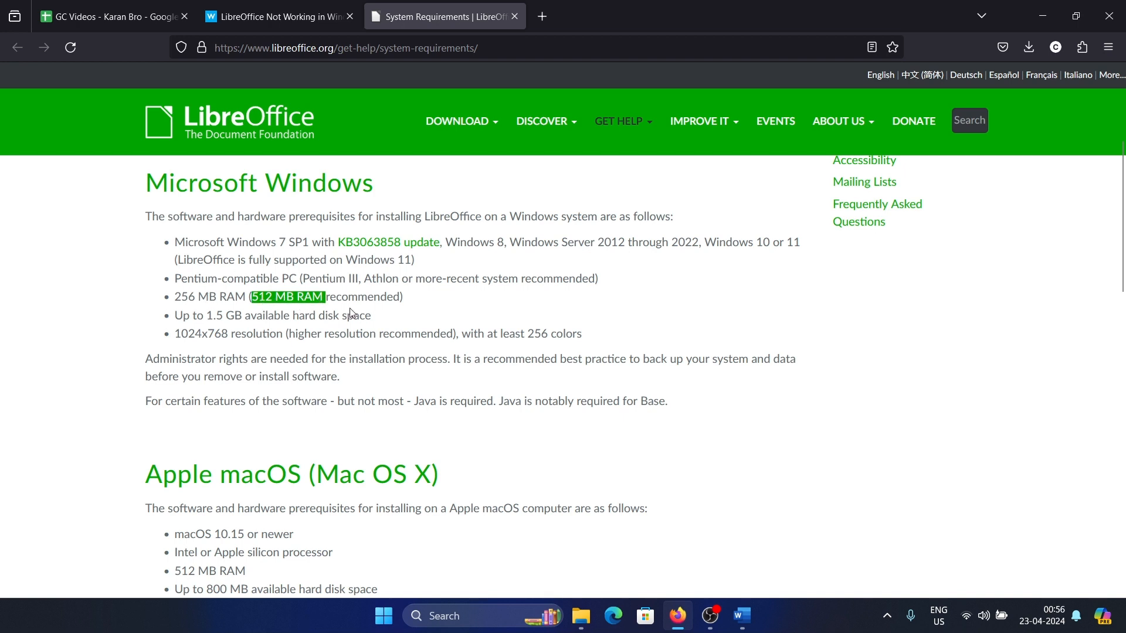
{"action": "mouse_move", "coordinate": [236, 272]}
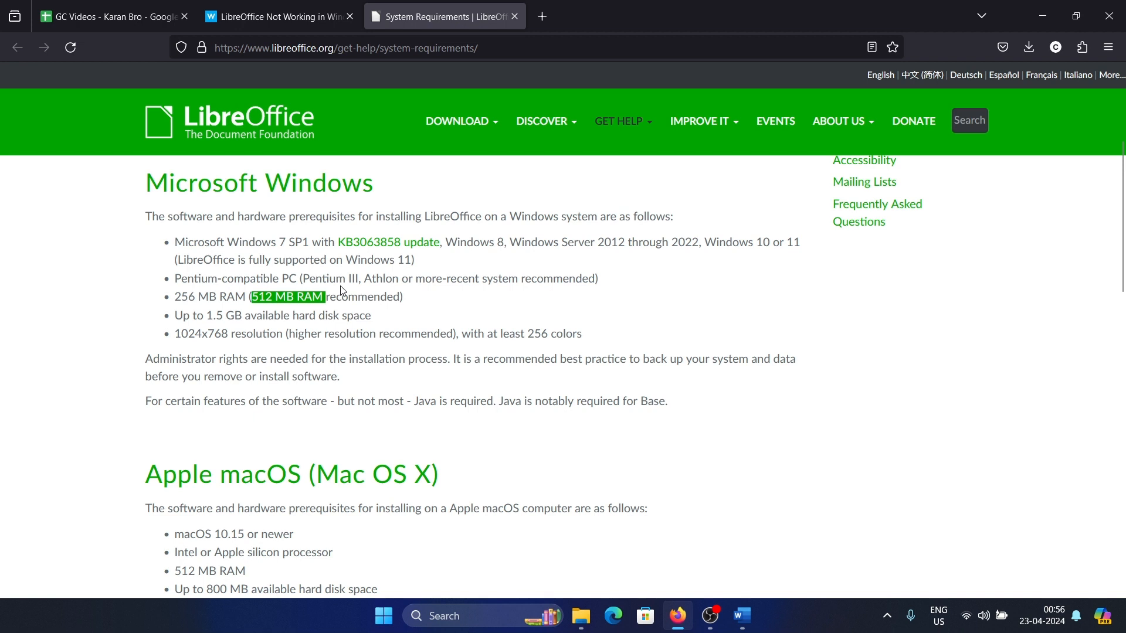
{"action": "mouse_move", "coordinate": [303, 277]}
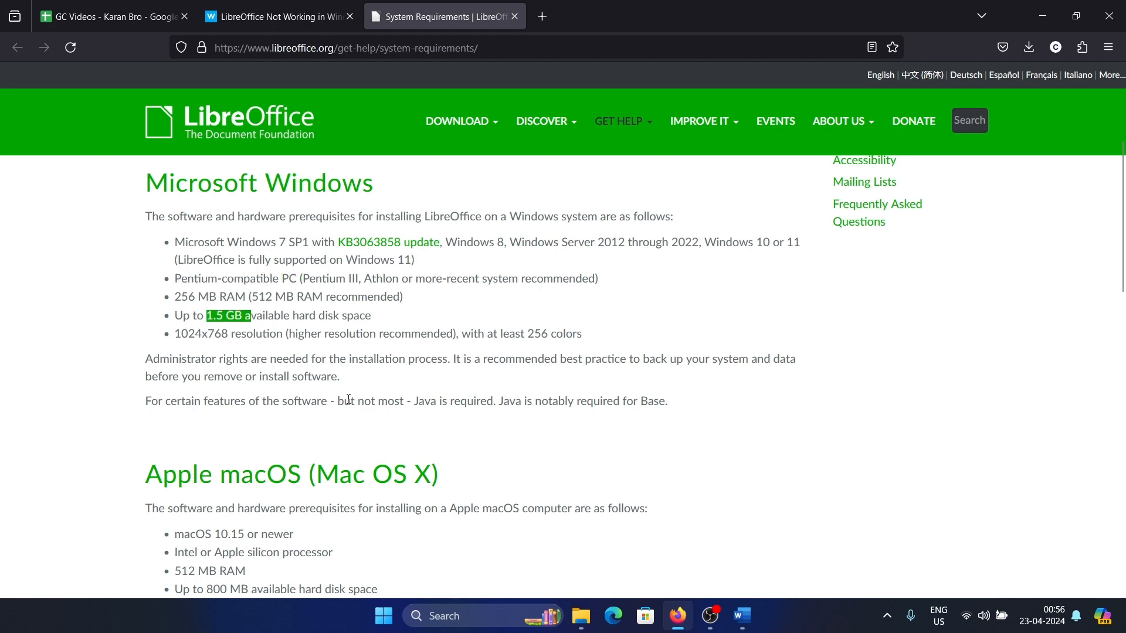
- Run Disk Cleanup on drive C, deleting Temporary files and Recycle Bin (5.38 GB total)
{"action": "type", "text": "device Manager"}
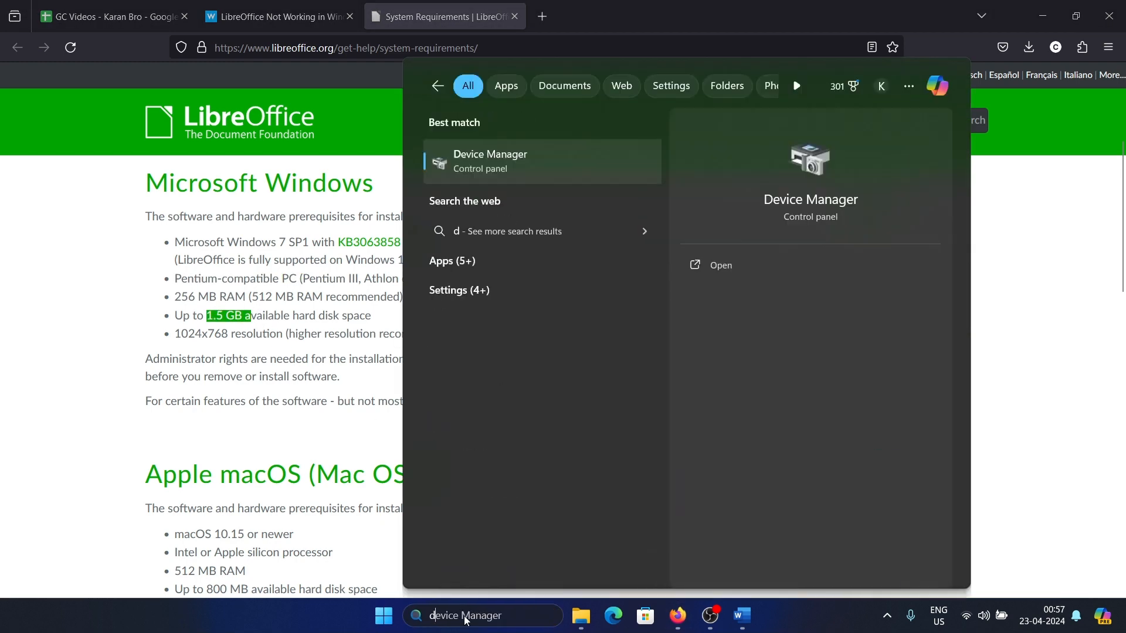
{"action": "type", "text": "discord"}
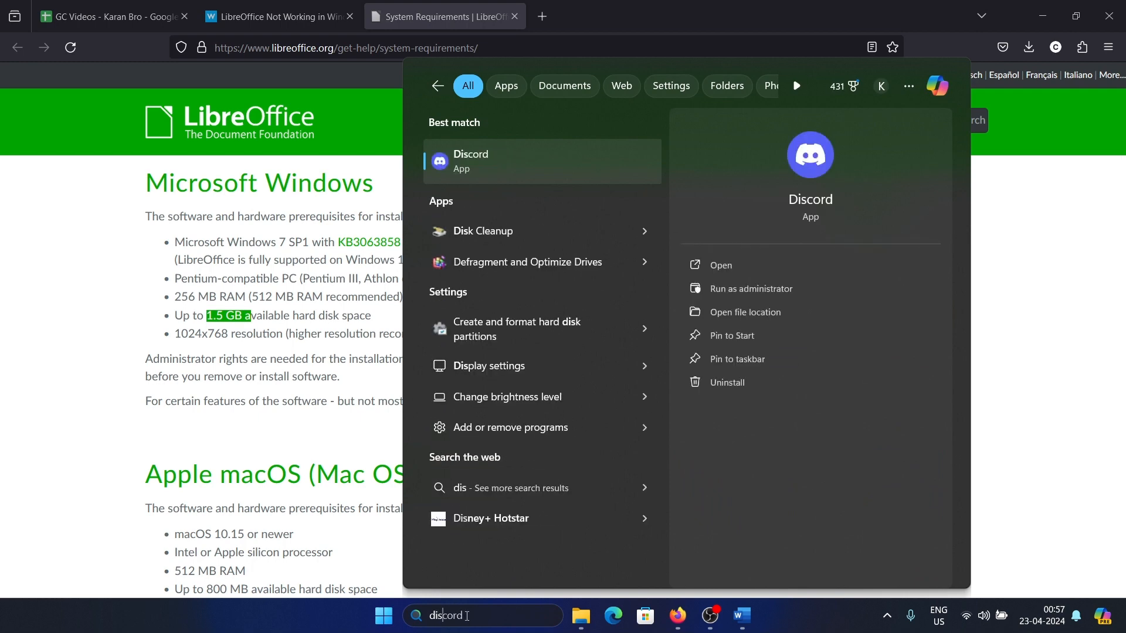
{"action": "left_click", "coordinate": [483, 231]}
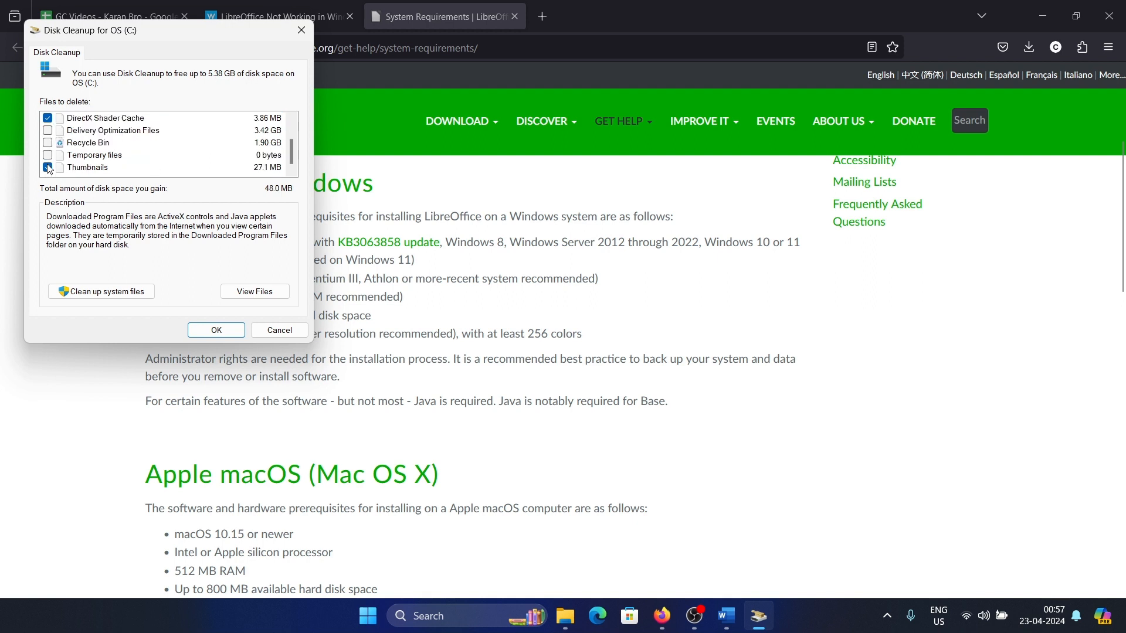
{"action": "left_click", "coordinate": [48, 167]}
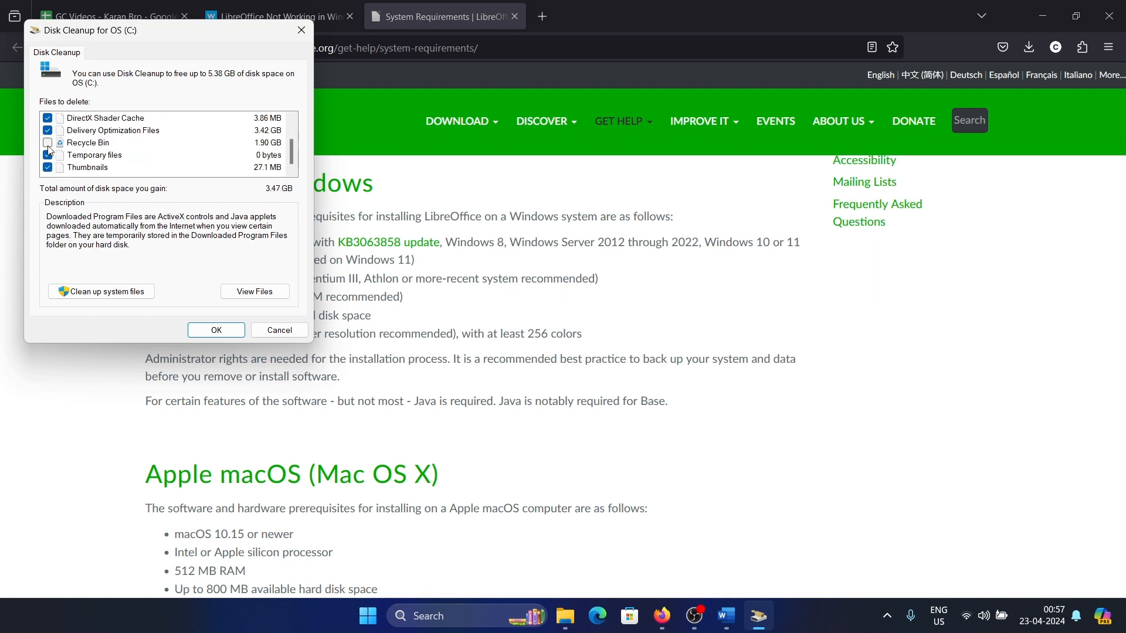
{"action": "left_click", "coordinate": [47, 142]}
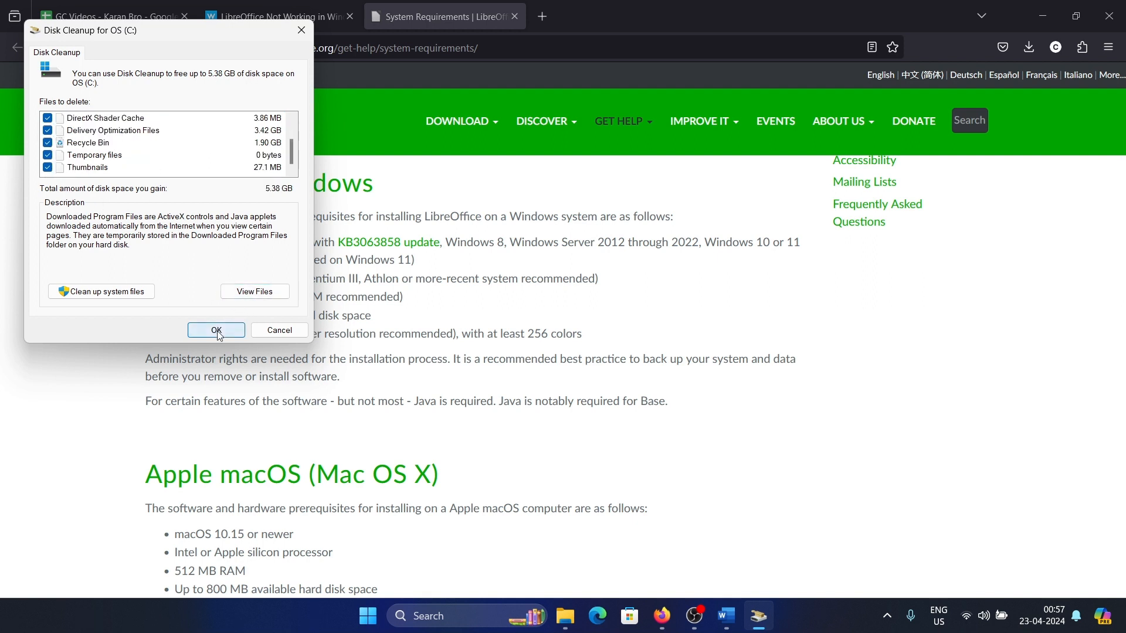
{"action": "left_click", "coordinate": [217, 330]}
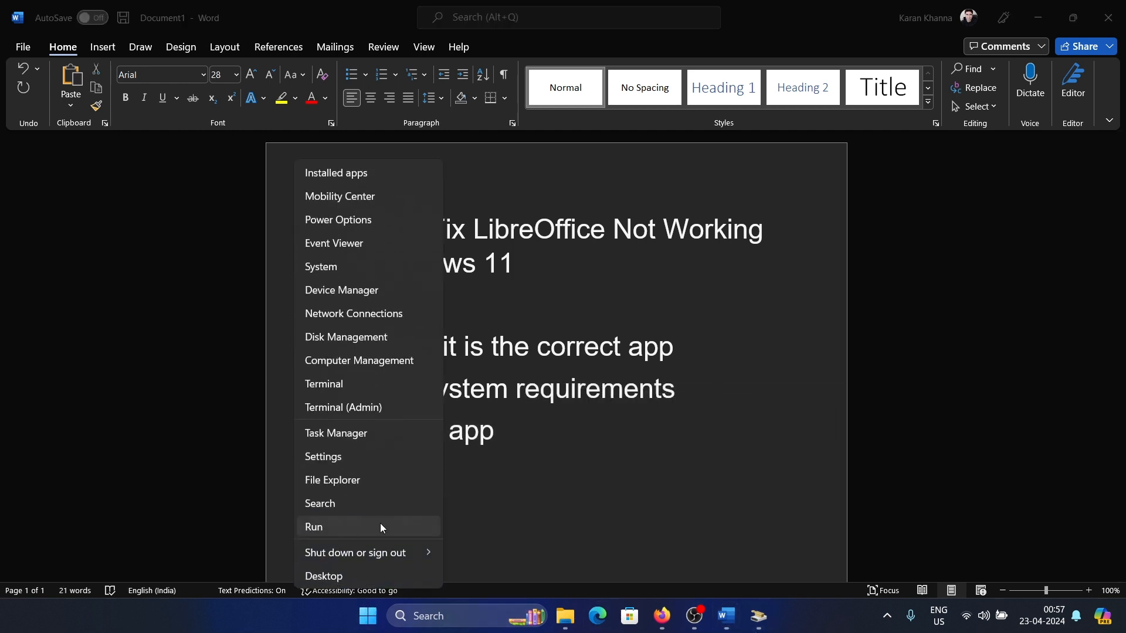
- Search Installed apps for 'libre' and show LibreOffice 24.2.2.2's Modify and Uninstall options
{"action": "left_click", "coordinate": [323, 456]}
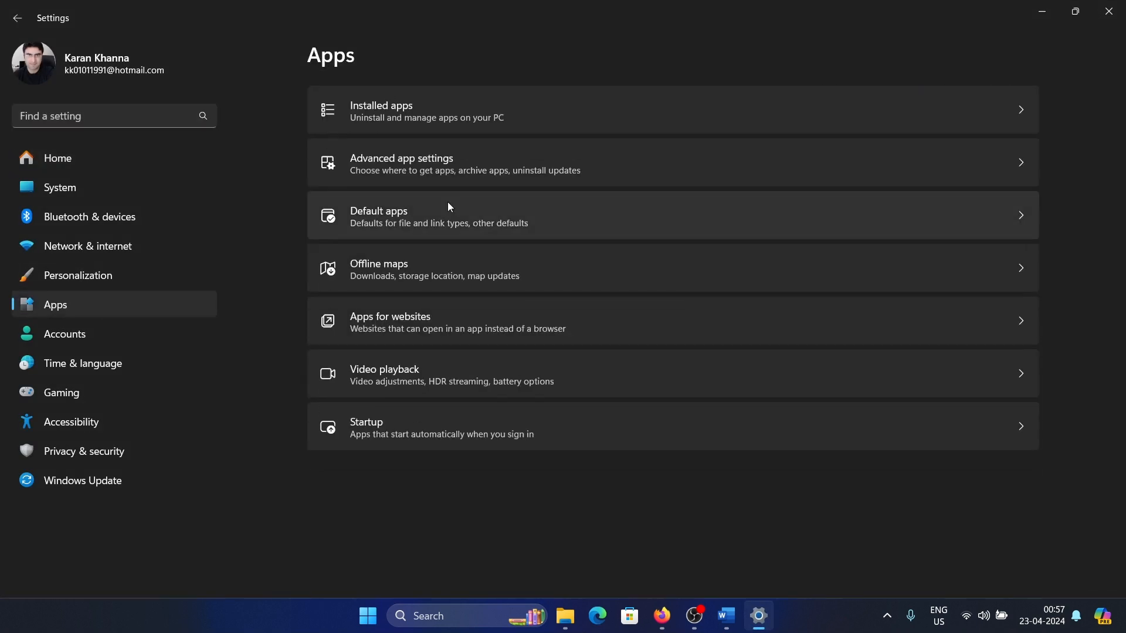
{"action": "left_click", "coordinate": [381, 110]}
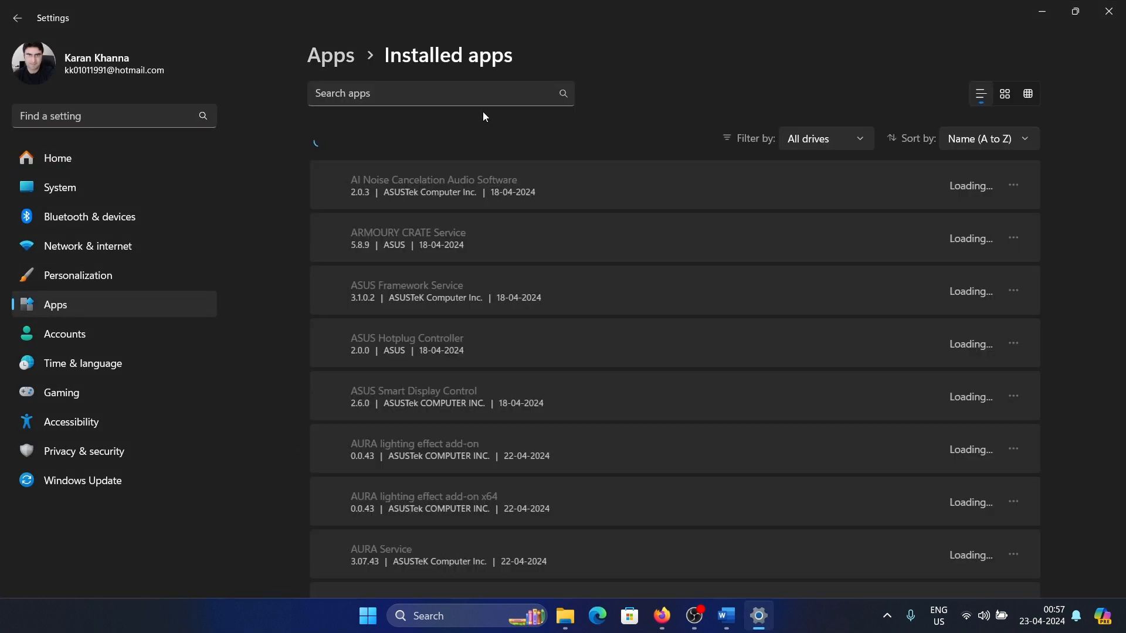
{"action": "type", "text": "k"}
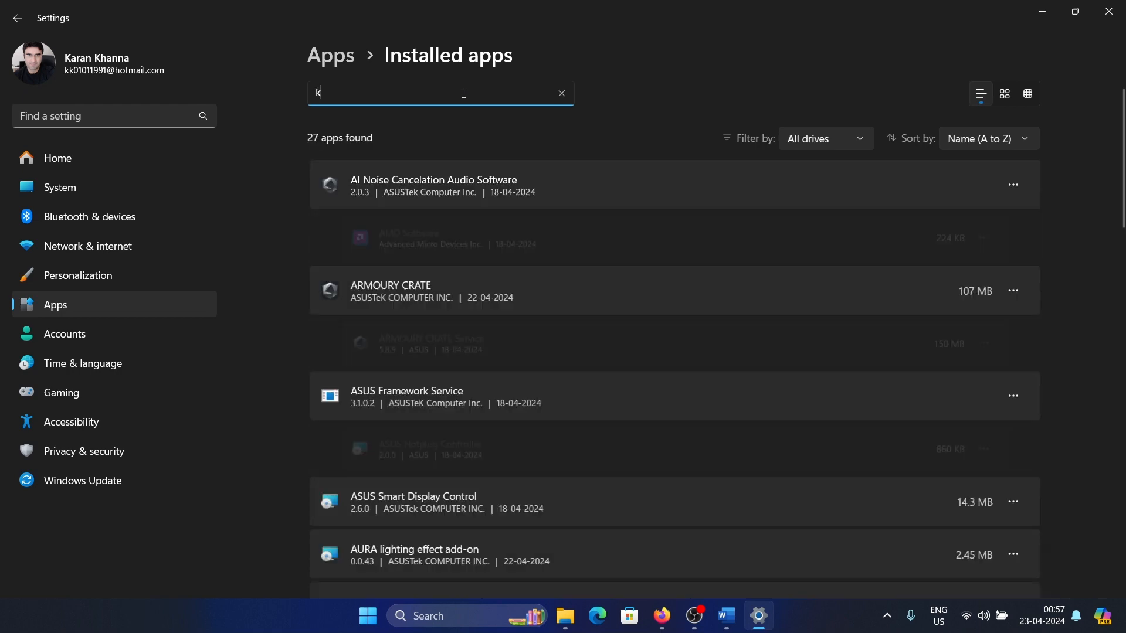
{"action": "type", "text": "ibre"}
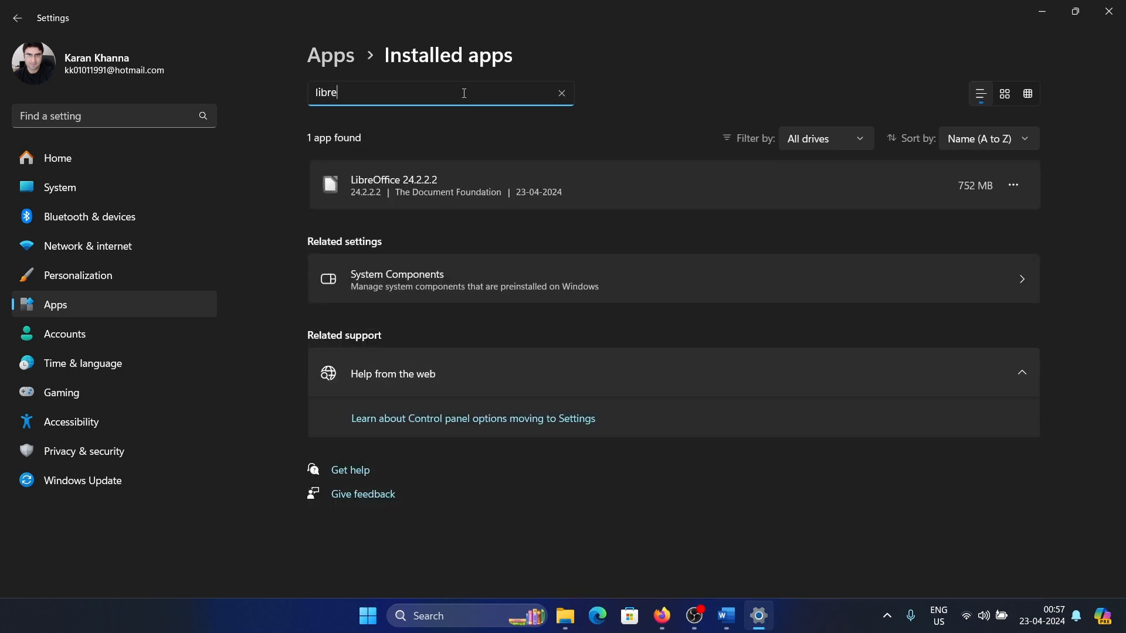
{"action": "left_click", "coordinate": [1013, 185]}
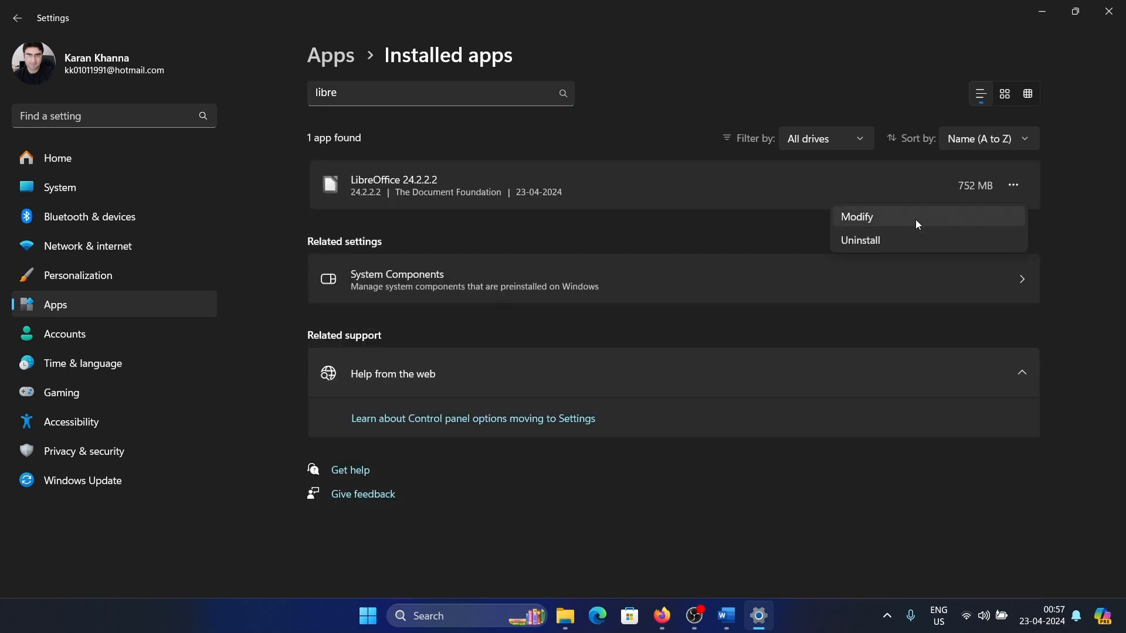
- Choose Modify, pass the welcome page, select Repair and run the repair
{"action": "left_click", "coordinate": [856, 216]}
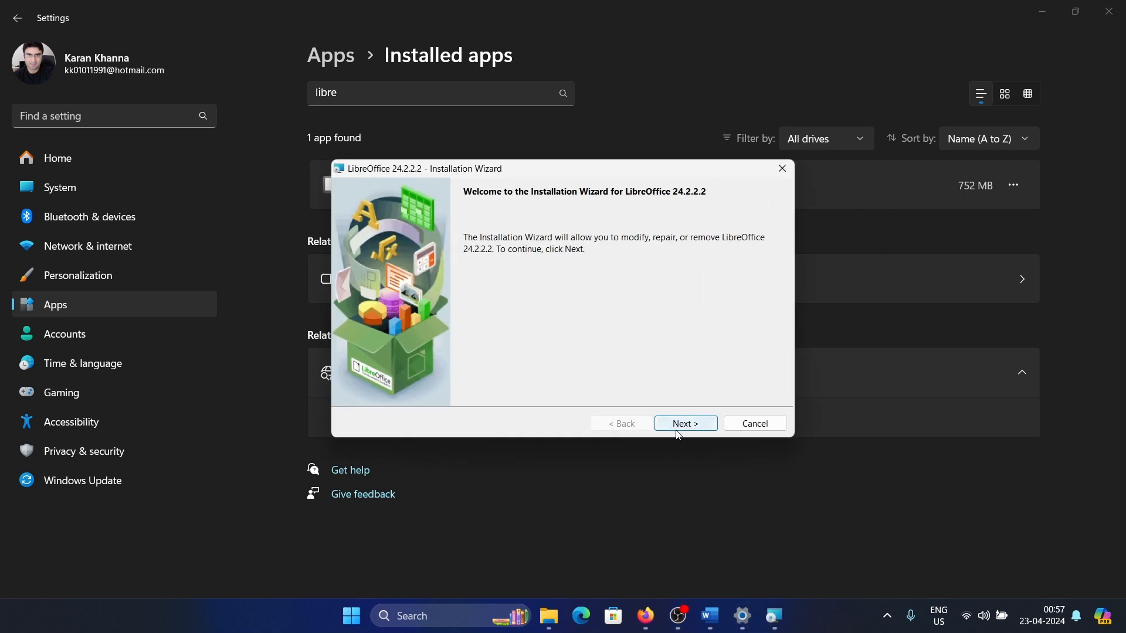
{"action": "left_click", "coordinate": [684, 423]}
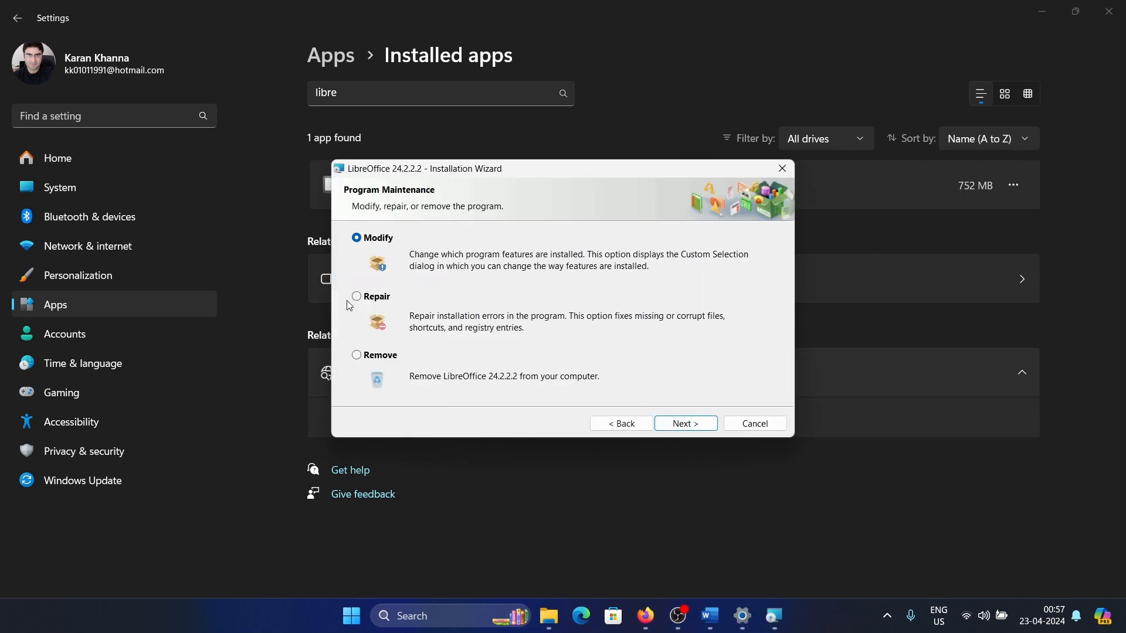
{"action": "left_click", "coordinate": [356, 296]}
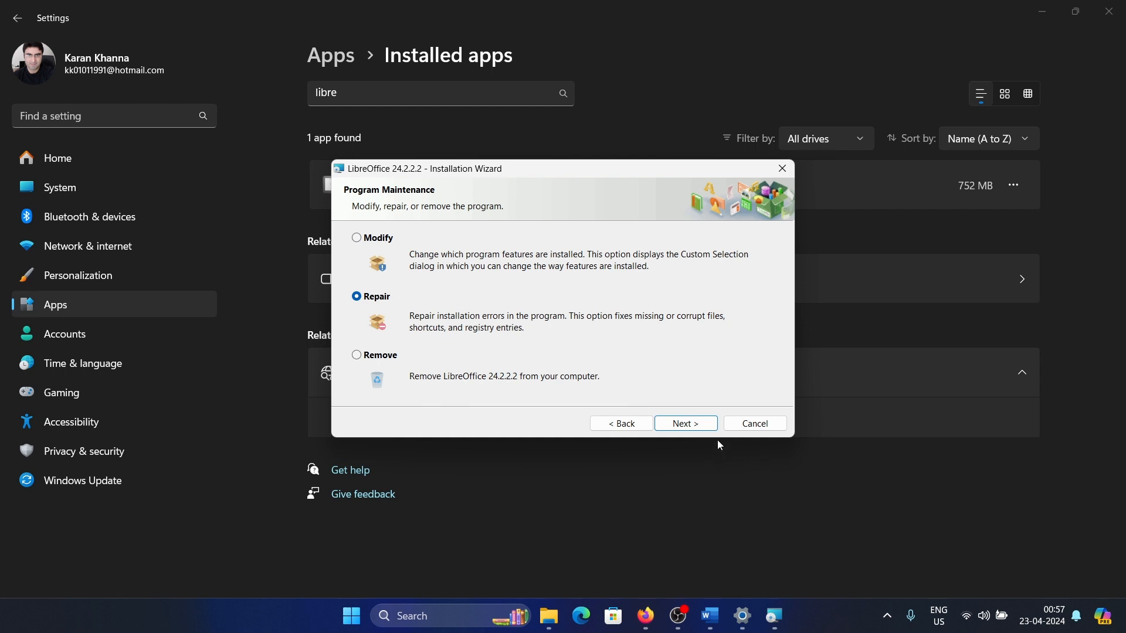
{"action": "left_click", "coordinate": [684, 422]}
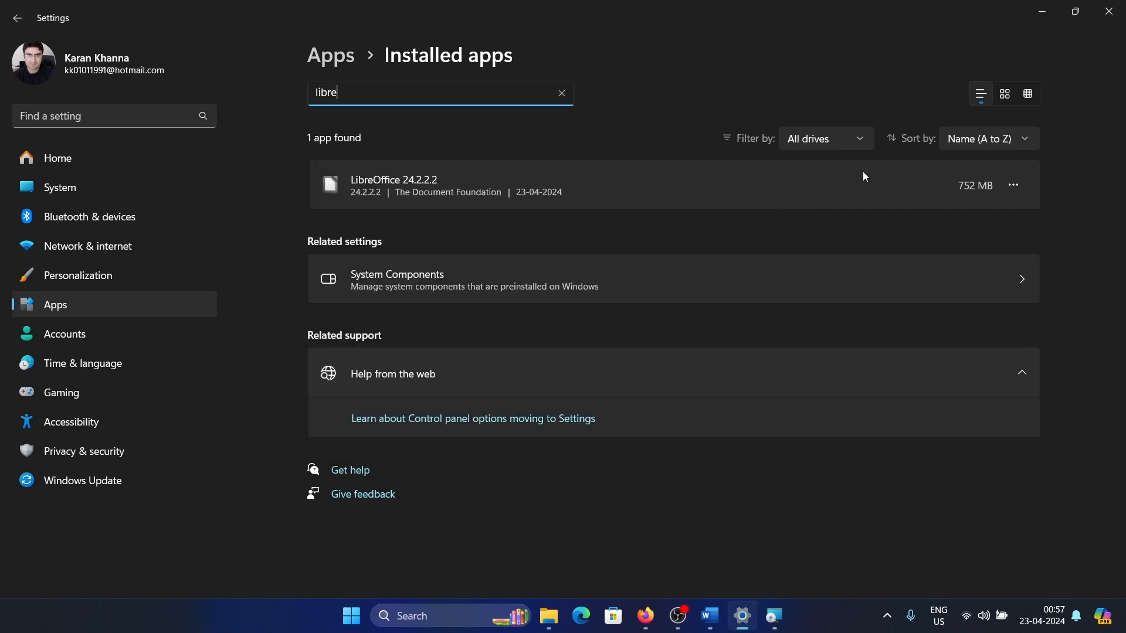
- Reopen LibreOffice 24.2.2.2's options menu and point at the Modify entry
{"action": "left_click", "coordinate": [1013, 185]}
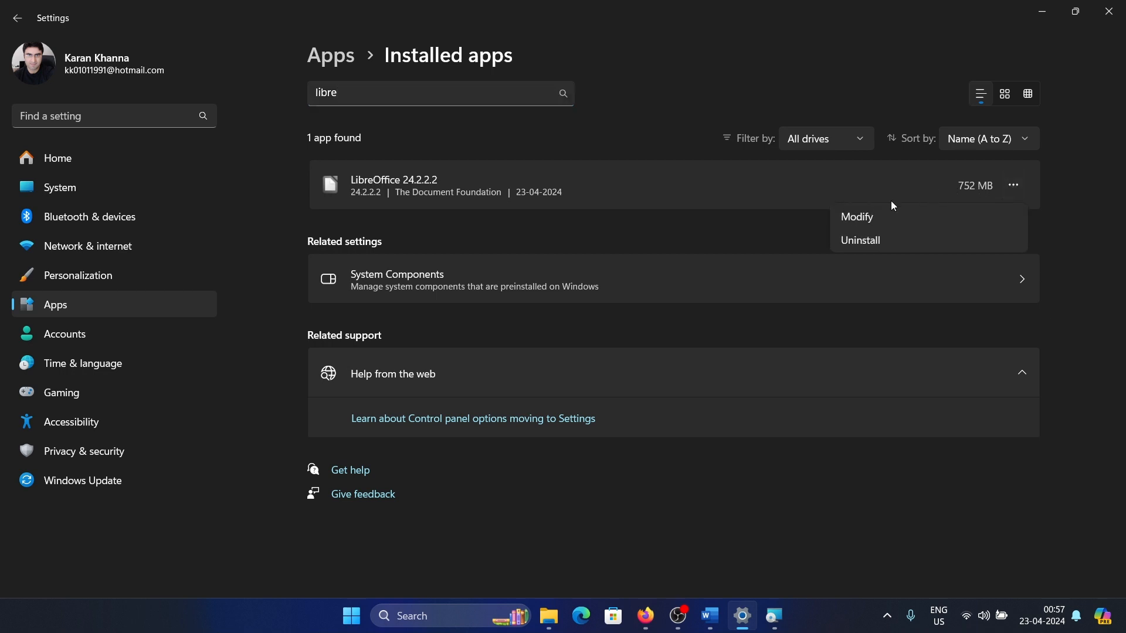
{"action": "left_click", "coordinate": [856, 217]}
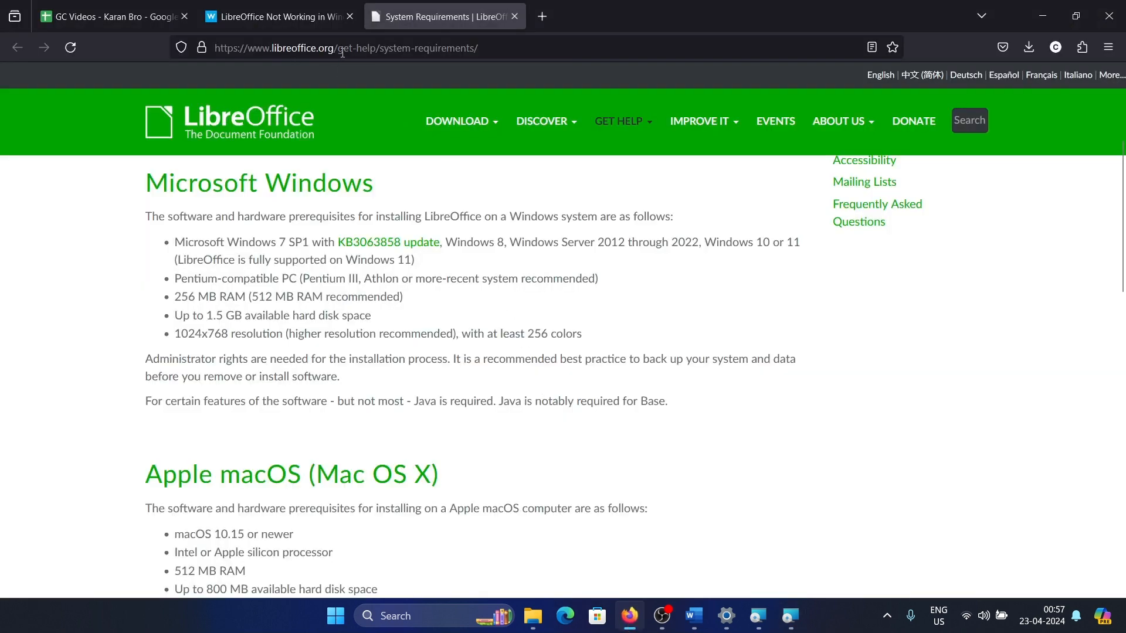
- Go to libreoffice.org and choose Download LibreOffice from the DOWNLOAD menu
{"action": "left_click", "coordinate": [344, 47]}
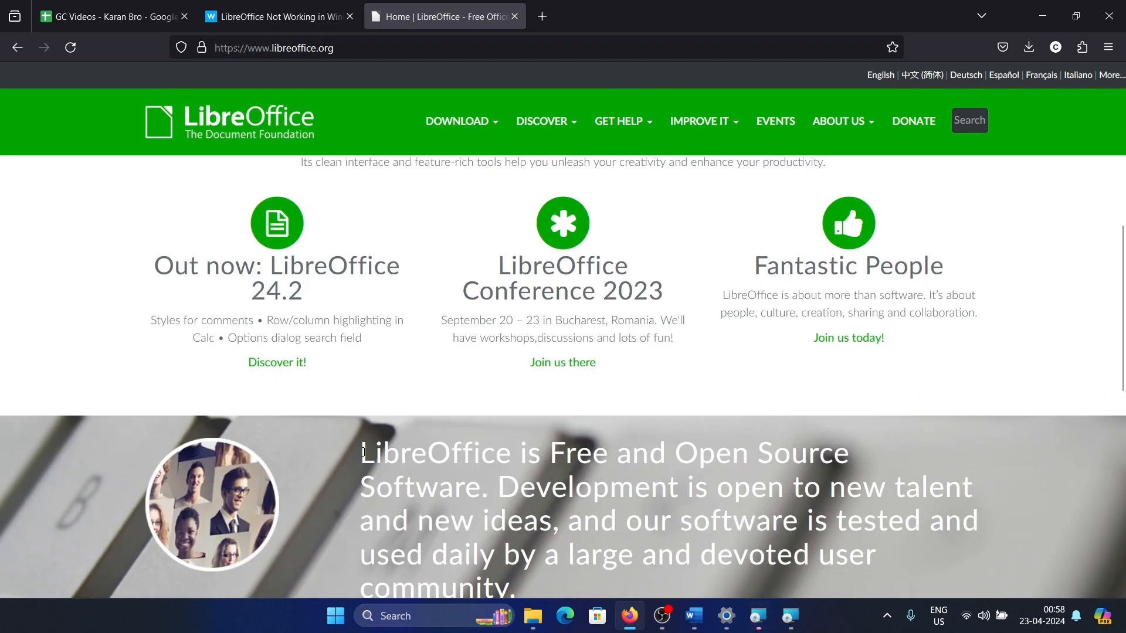
{"action": "left_click", "coordinate": [461, 121]}
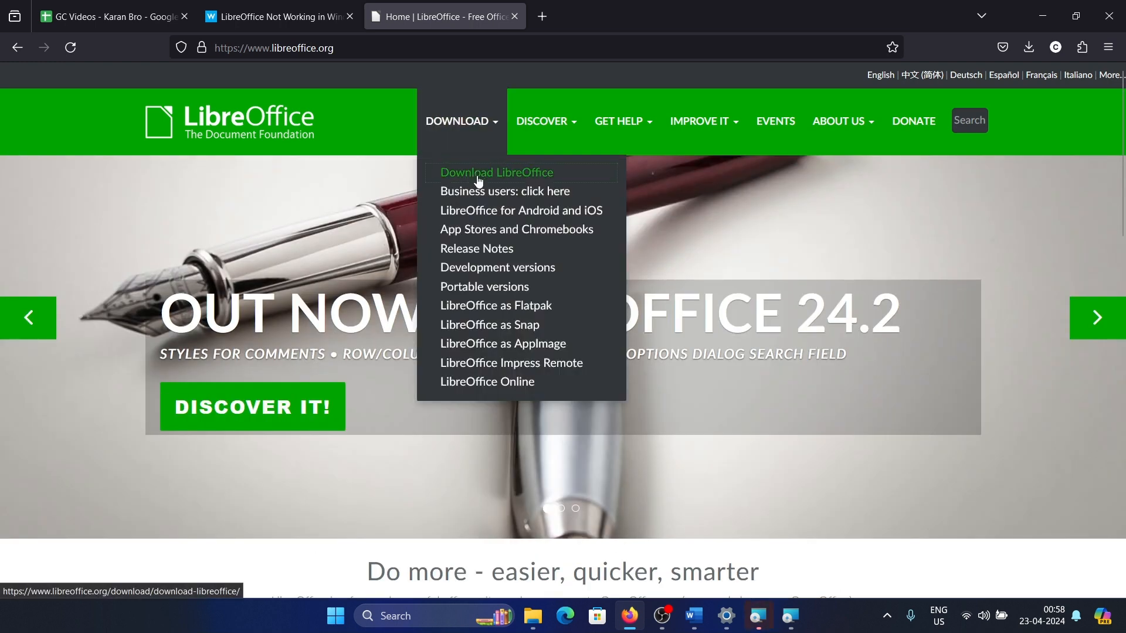
{"action": "left_click", "coordinate": [495, 172]}
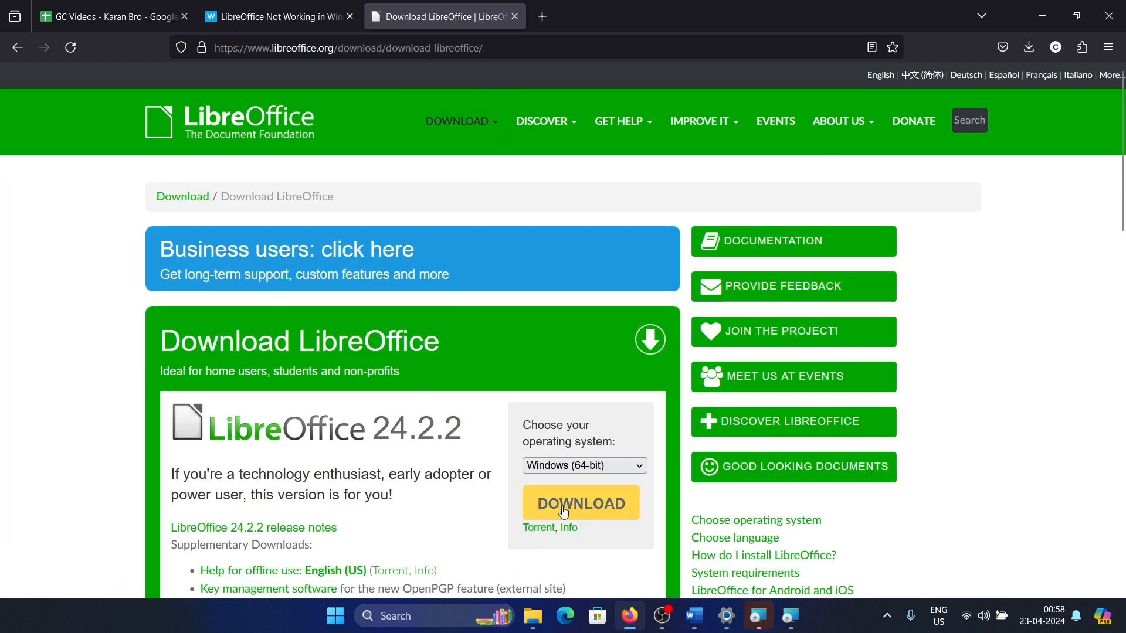
{"action": "mouse_move", "coordinate": [441, 492]}
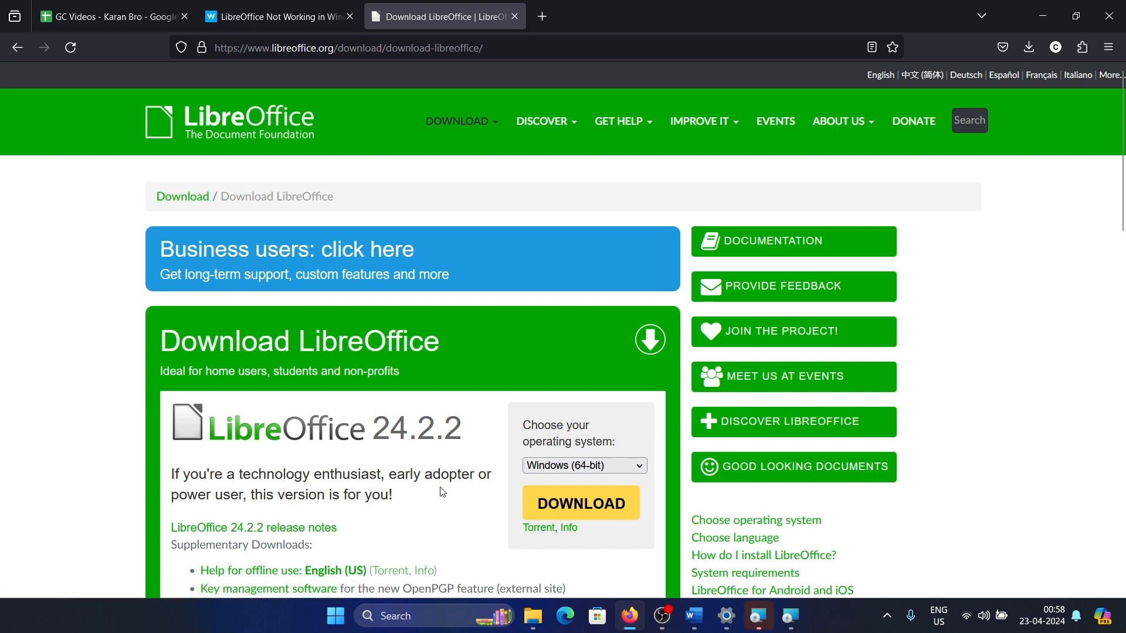
{"action": "mouse_move", "coordinate": [462, 500]}
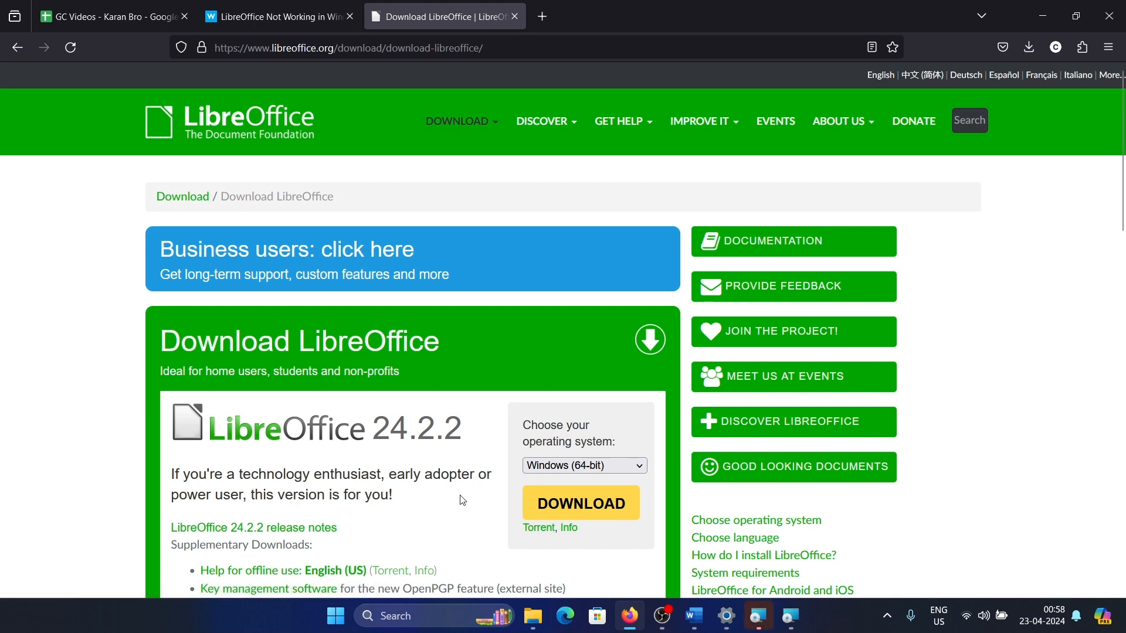